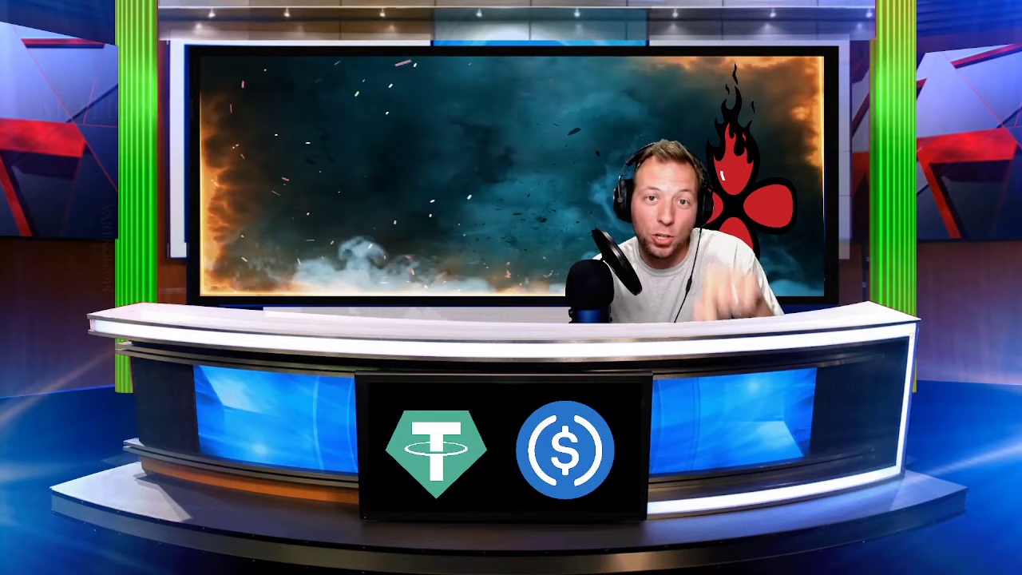
Bring up the Bitcoinist article "Will USDC Dethrone USDT? This Report Says Yes"
{"action": "left_click", "coordinate": [544, 530]}
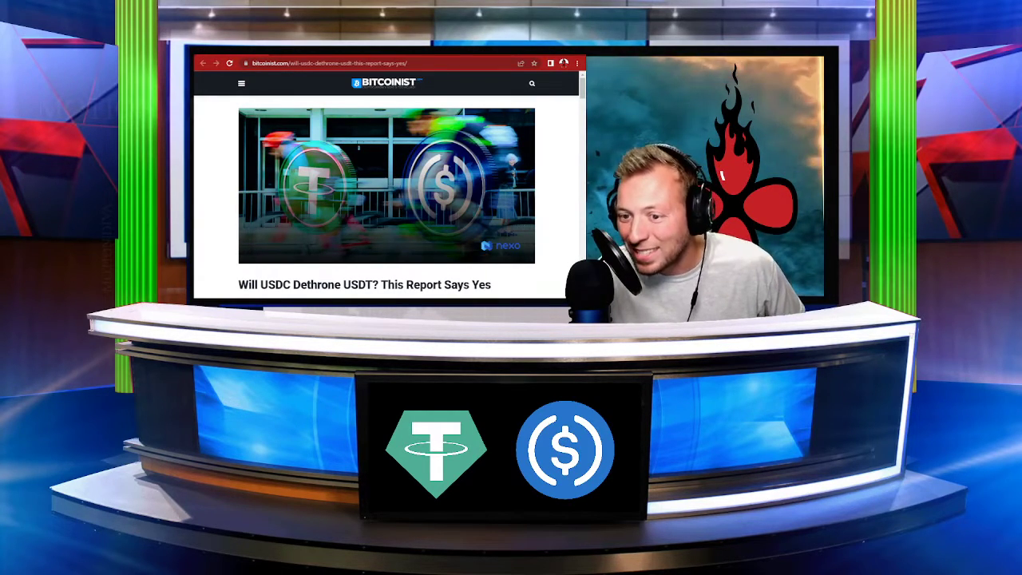
{"action": "scroll", "scroll_direction": "down", "scroll_amount": 3}
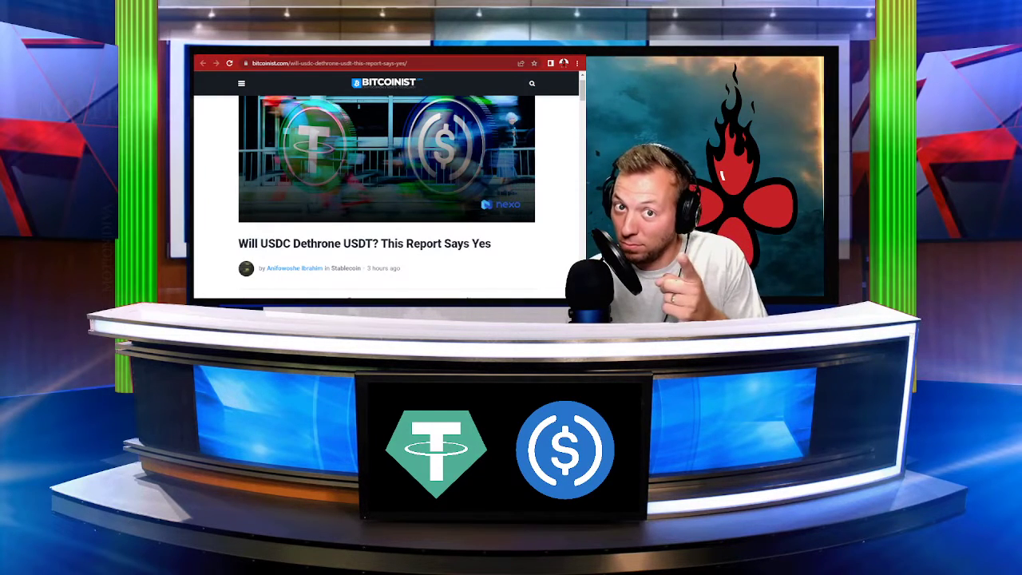
{"action": "scroll", "scroll_direction": "down", "scroll_amount": 3}
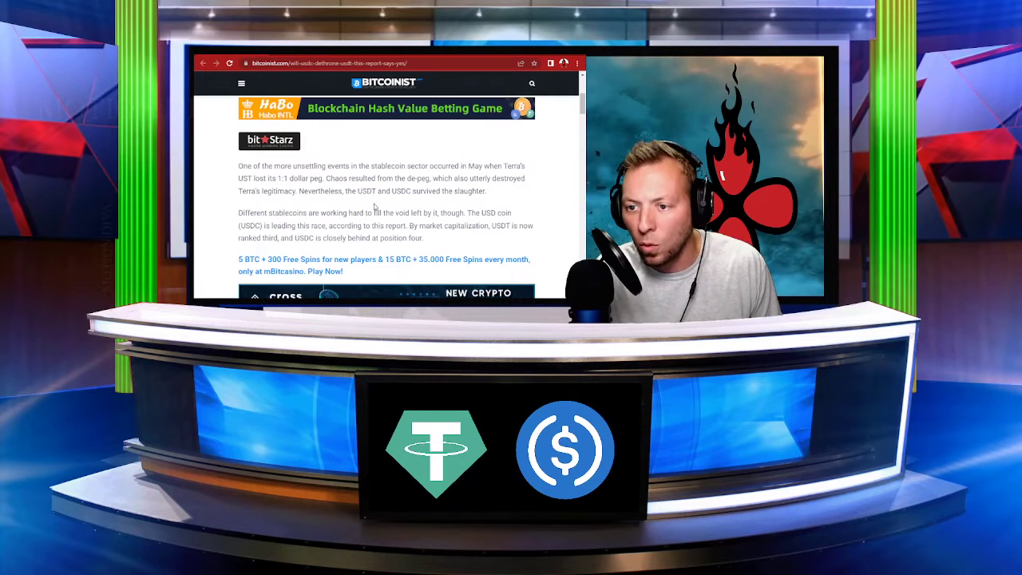
{"action": "scroll", "scroll_direction": "down", "scroll_amount": 3}
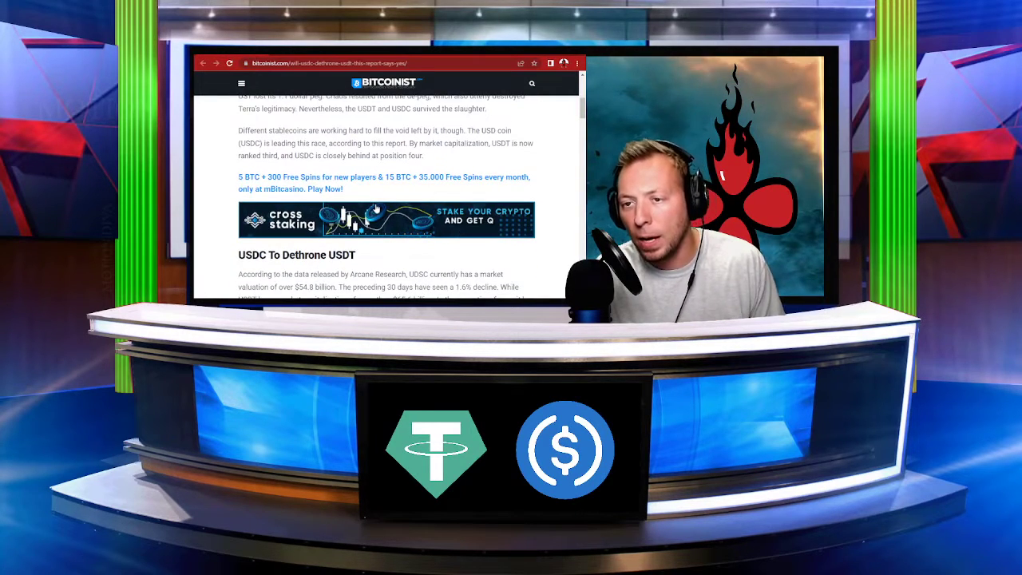
{"action": "scroll", "scroll_direction": "down", "scroll_amount": 3}
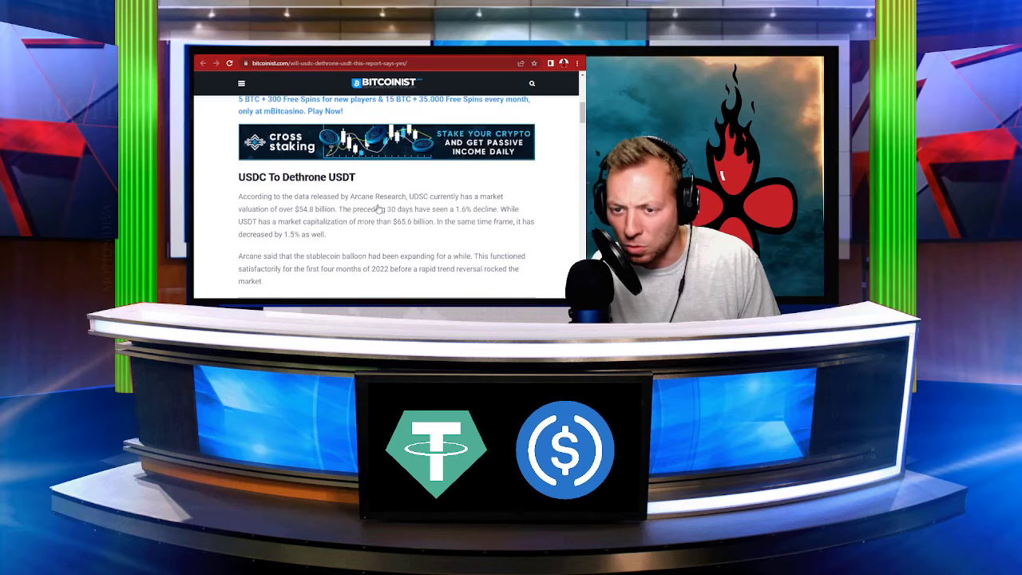
{"action": "scroll", "scroll_direction": "down", "scroll_amount": 3}
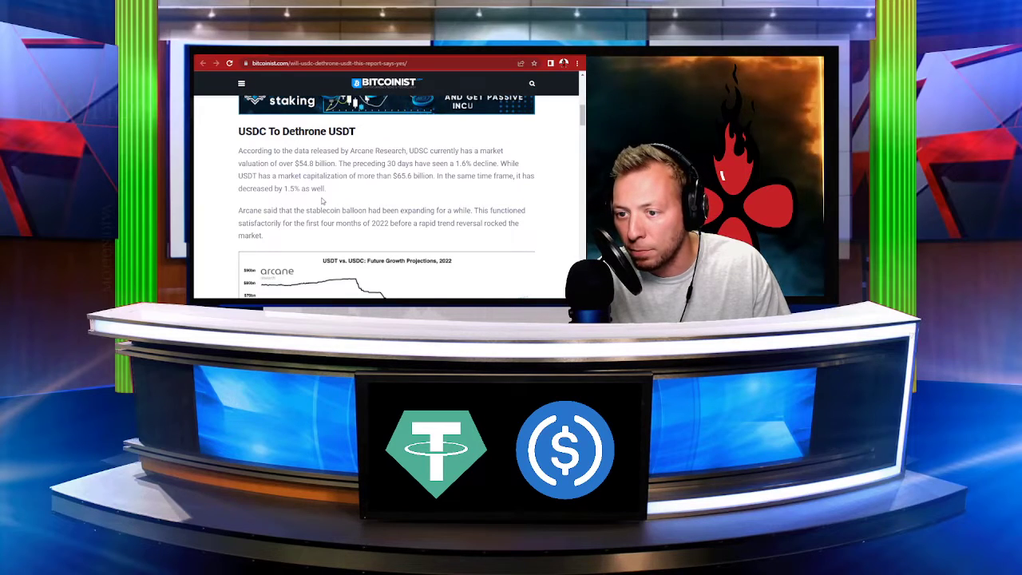
Scroll down through the CoinDesk article on a possible US federal stablecoin law
{"action": "scroll", "scroll_direction": "down", "scroll_amount": 3}
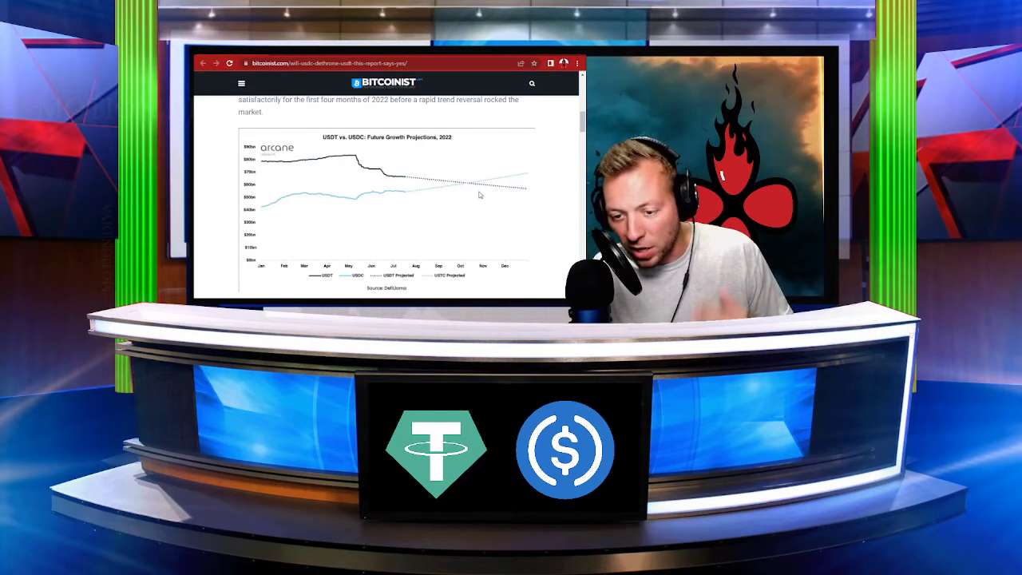
{"action": "scroll", "scroll_direction": "down", "scroll_amount": 3}
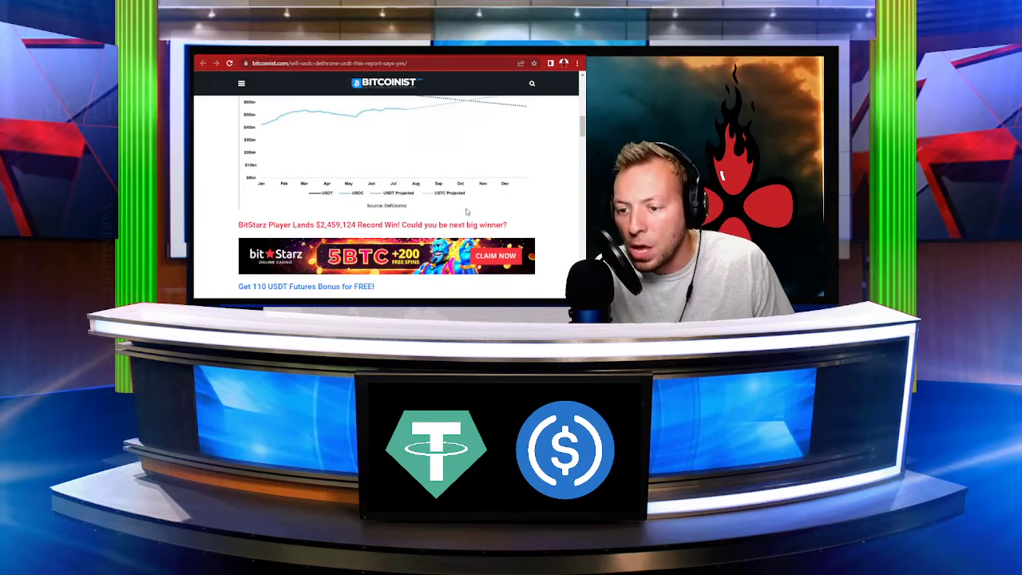
{"action": "scroll", "scroll_direction": "down", "scroll_amount": 3}
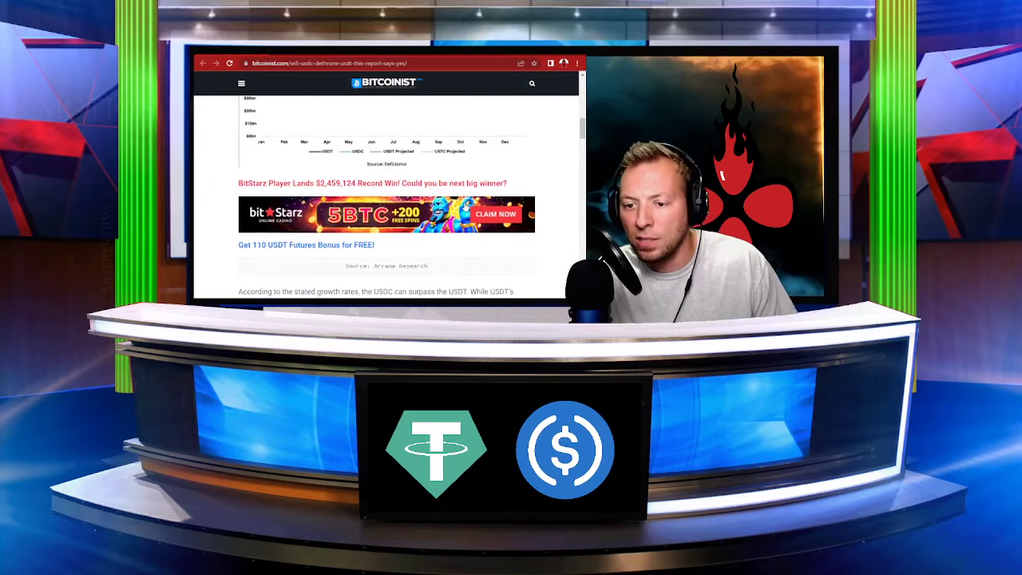
{"action": "scroll", "scroll_direction": "down", "scroll_amount": 3}
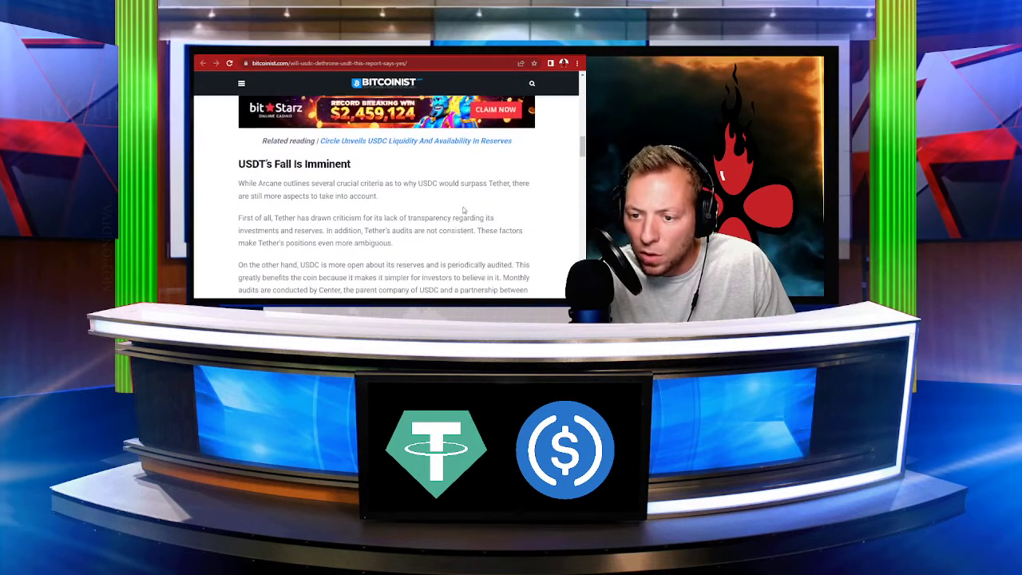
{"action": "scroll", "scroll_direction": "down", "scroll_amount": 3}
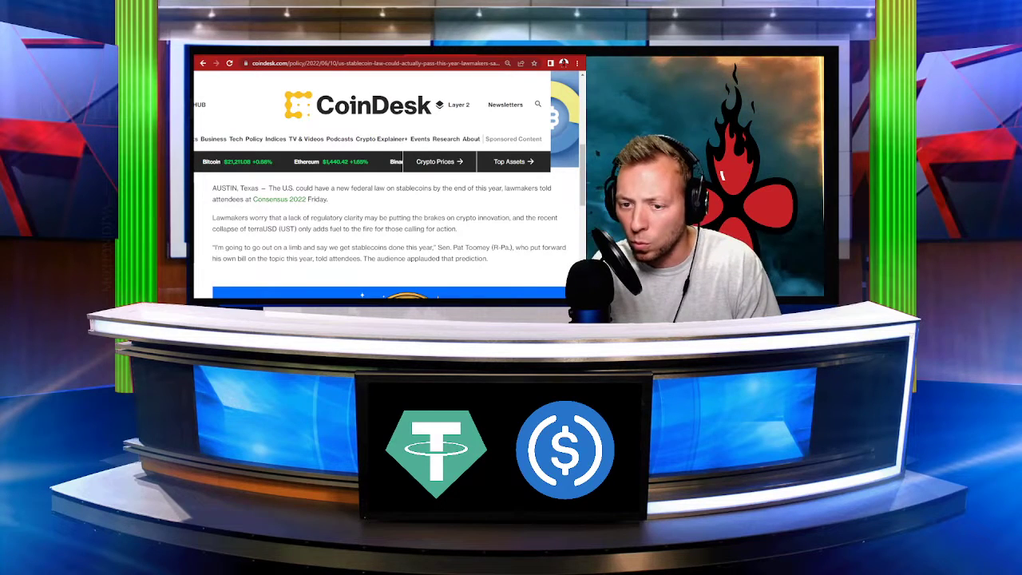
{"action": "scroll", "scroll_direction": "down", "scroll_amount": 3}
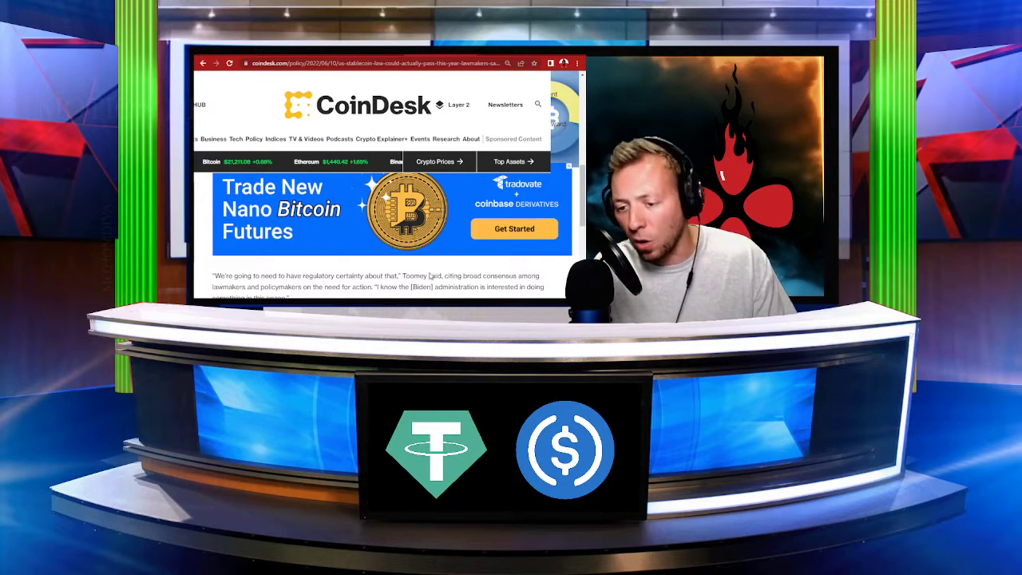
{"action": "scroll", "scroll_direction": "down", "scroll_amount": 3}
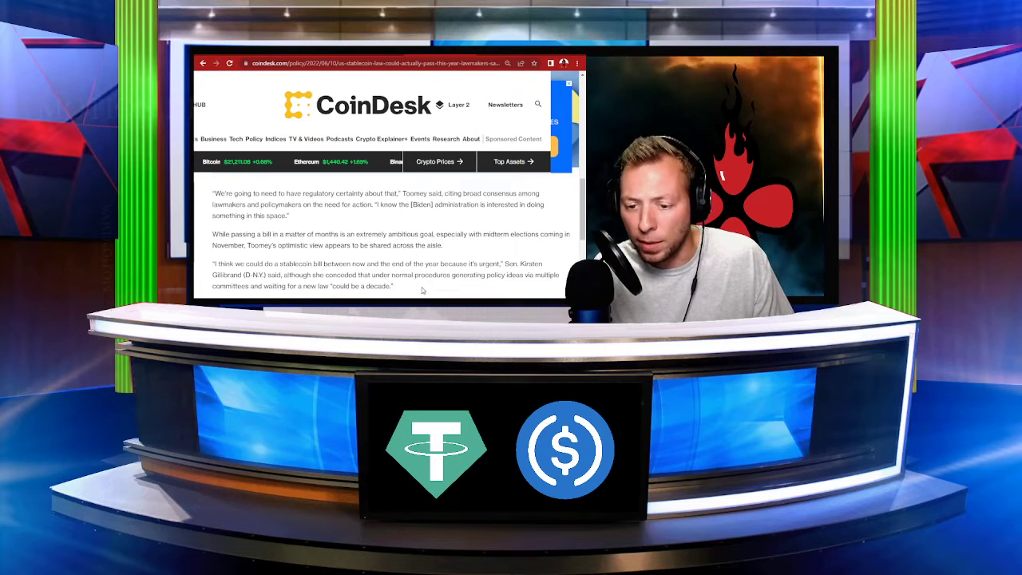
{"action": "scroll", "scroll_direction": "down", "scroll_amount": 3}
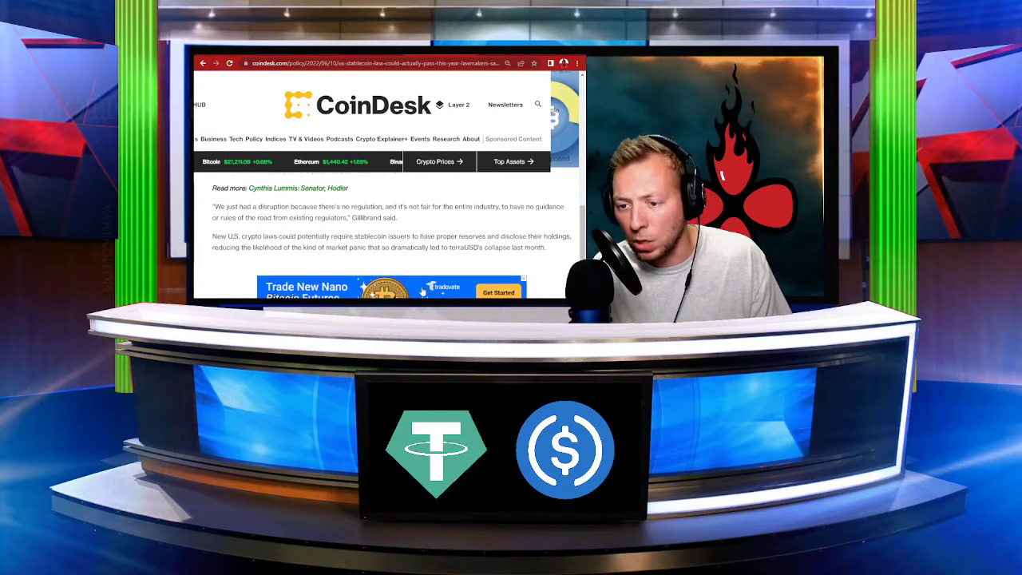
{"action": "scroll", "scroll_direction": "down", "scroll_amount": 3}
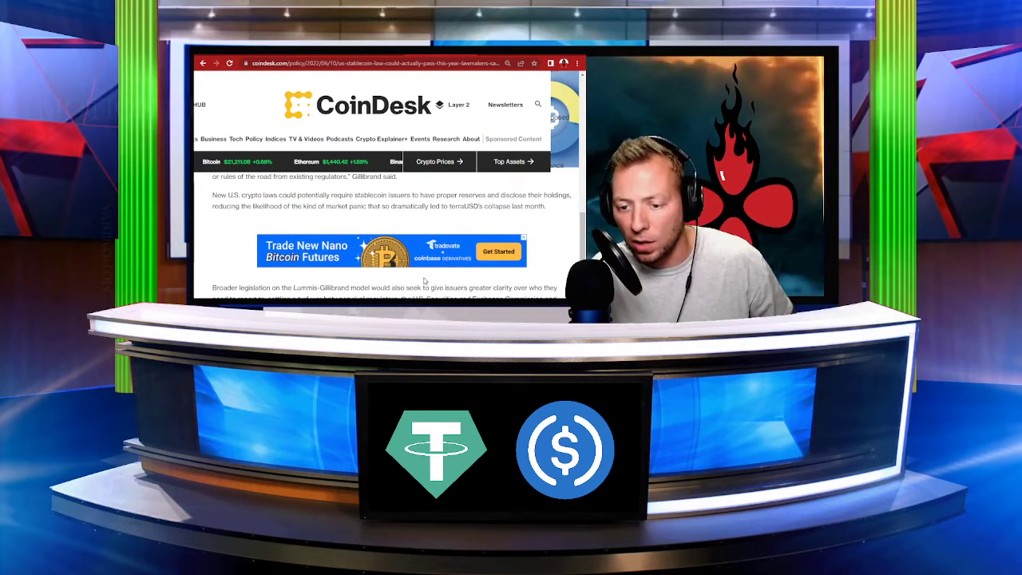
{"action": "scroll", "scroll_direction": "down", "scroll_amount": 3}
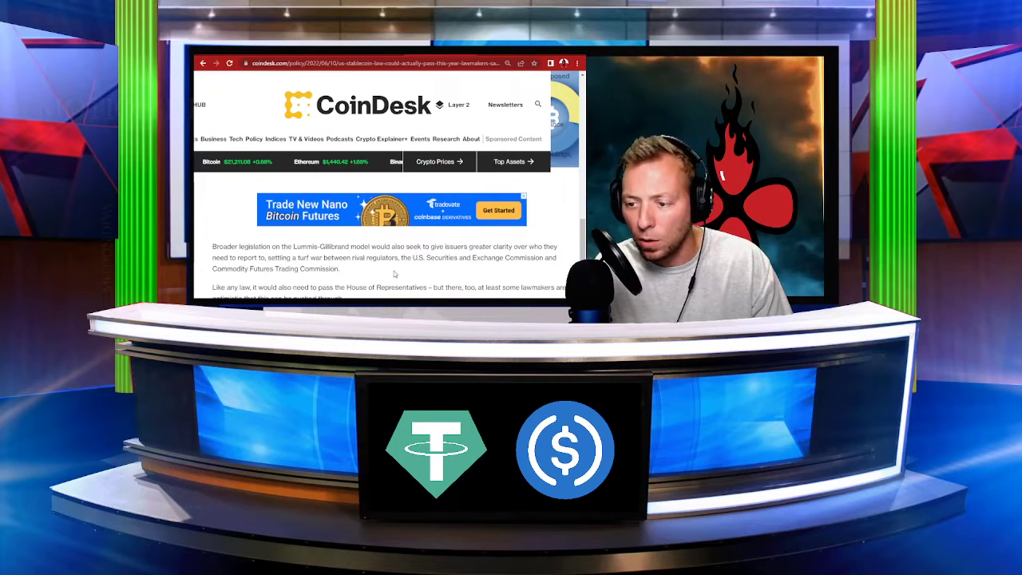
{"action": "scroll", "scroll_direction": "down", "scroll_amount": 3}
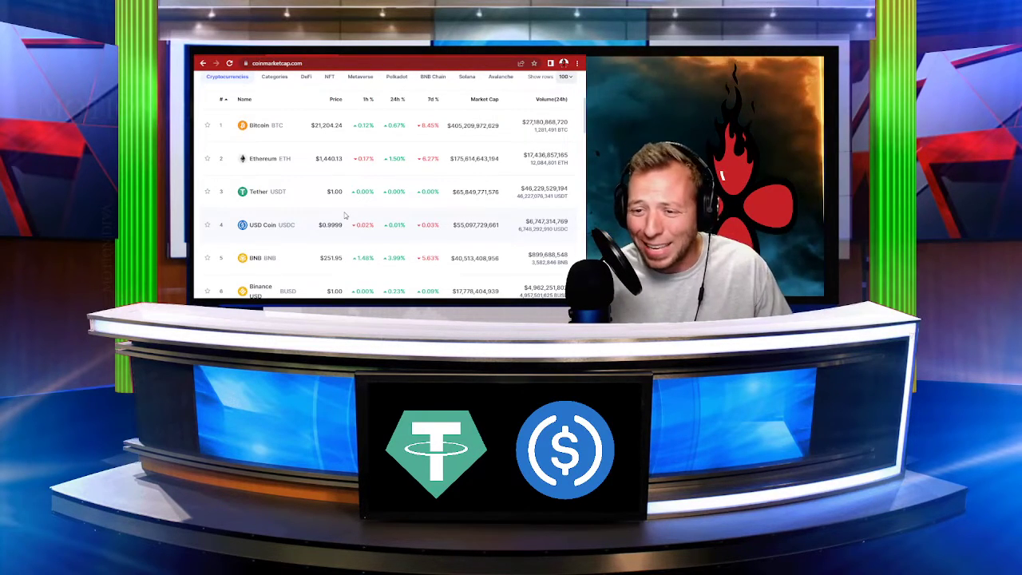
{"action": "mouse_move", "coordinate": [402, 285]}
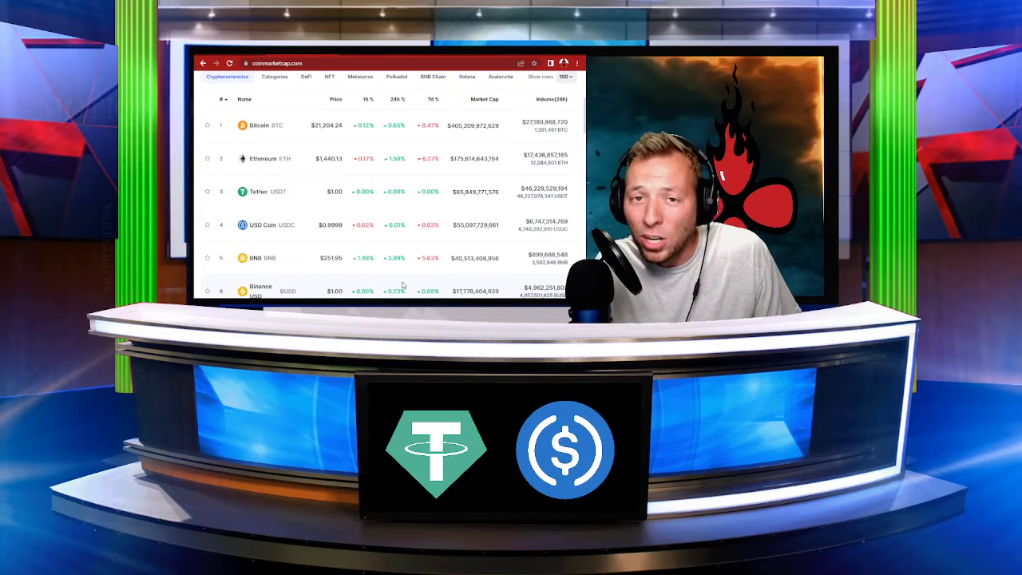